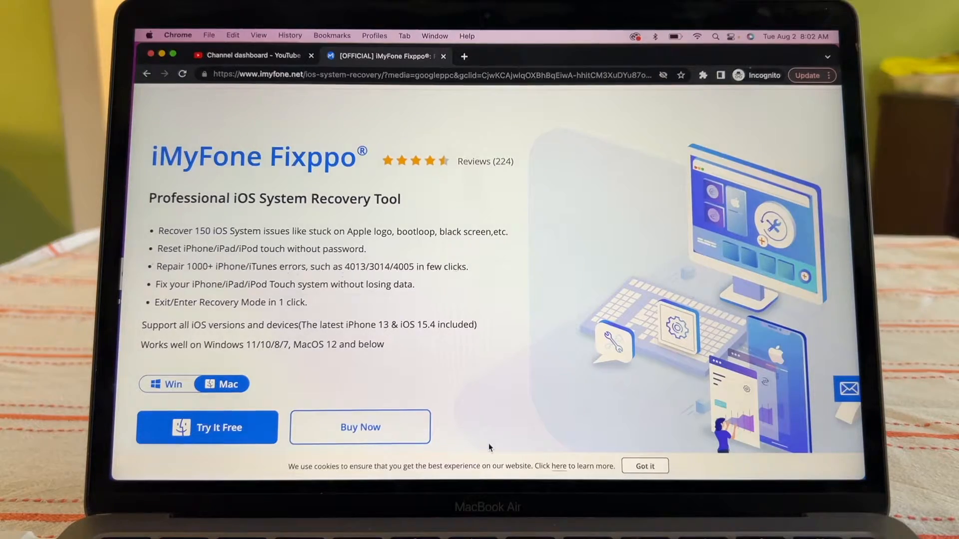
Step: Choose Standard Mode repair in Fixppo, reaching the connect-device prompt
left_click(207, 427)
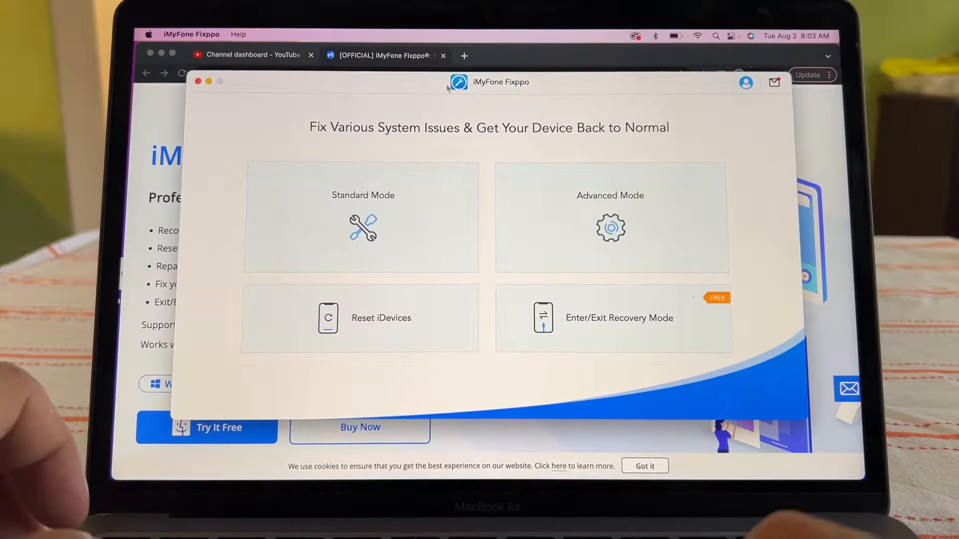
mouse_move(610, 217)
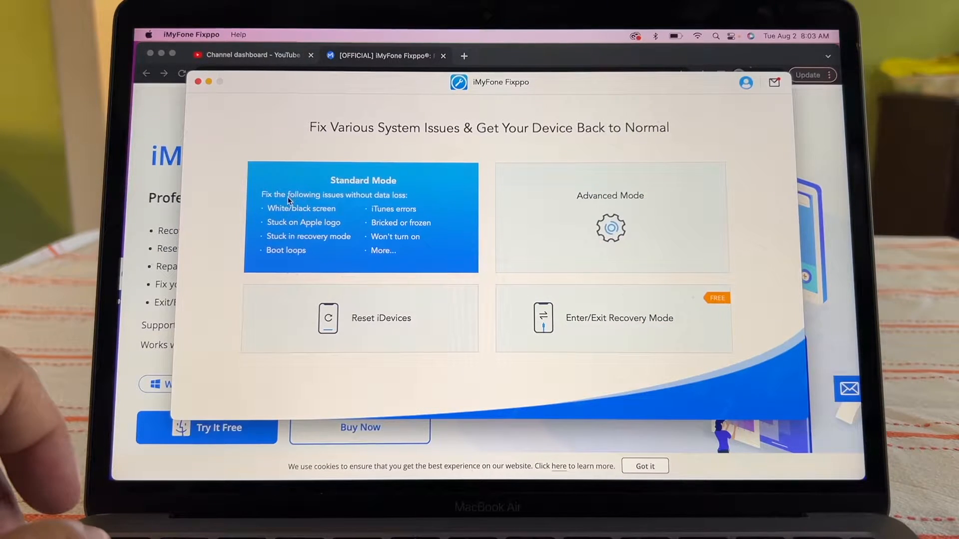
mouse_move(352, 214)
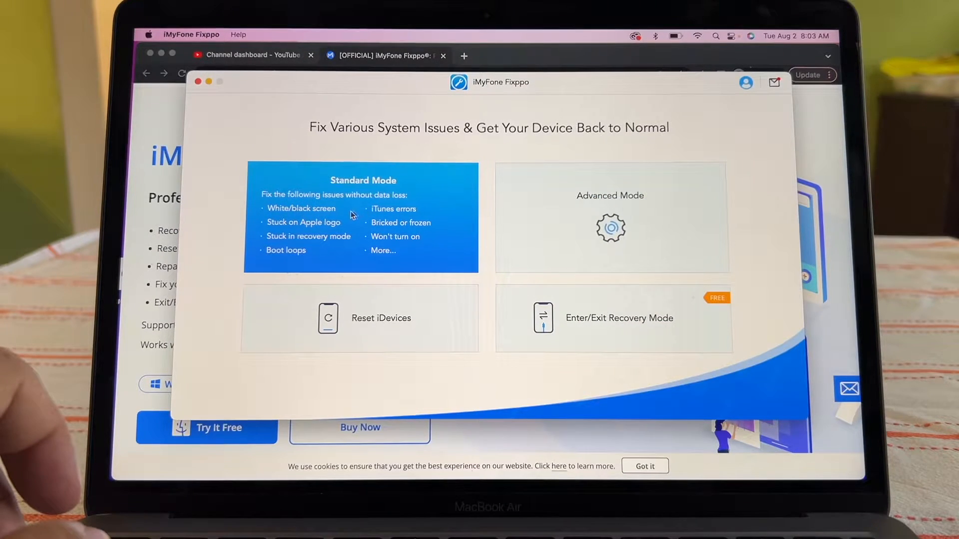
mouse_move(355, 235)
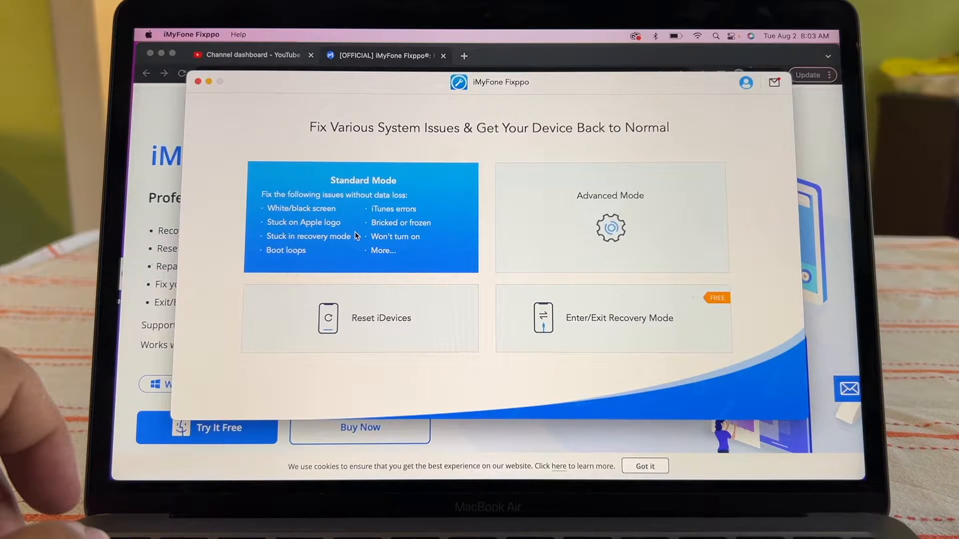
mouse_move(335, 260)
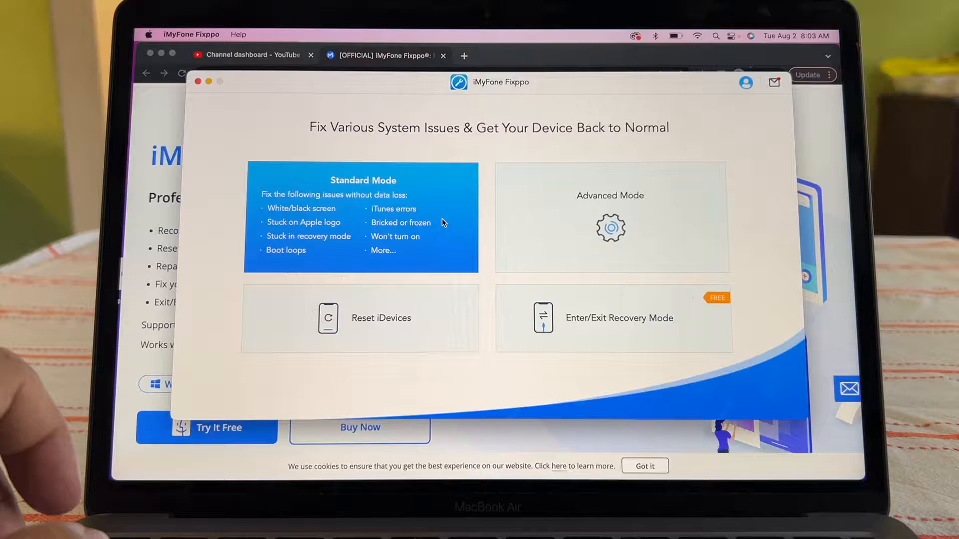
mouse_move(434, 240)
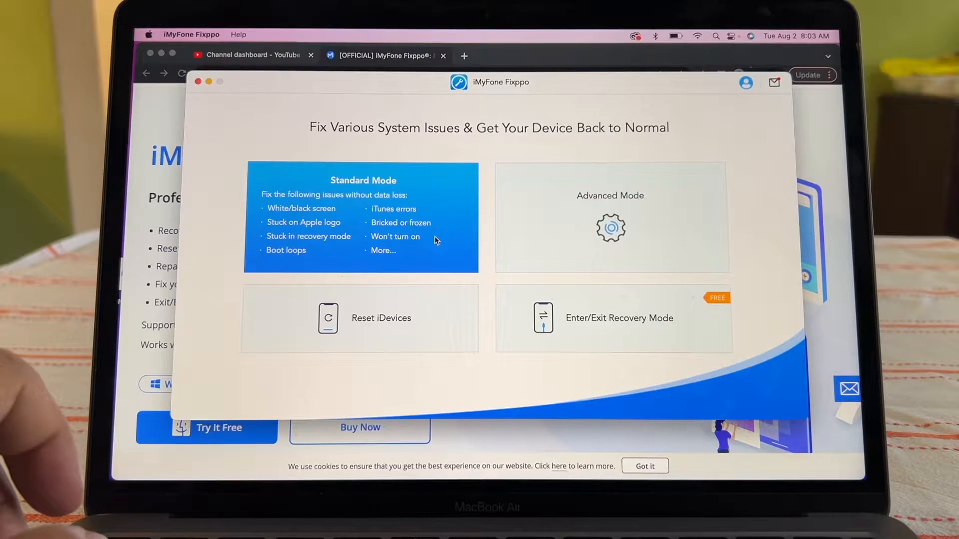
left_click(610, 217)
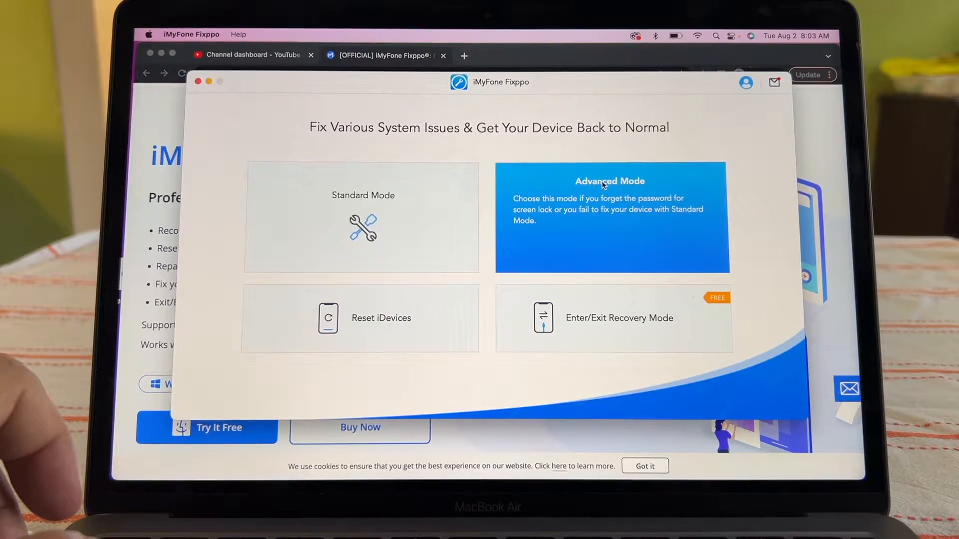
mouse_move(528, 254)
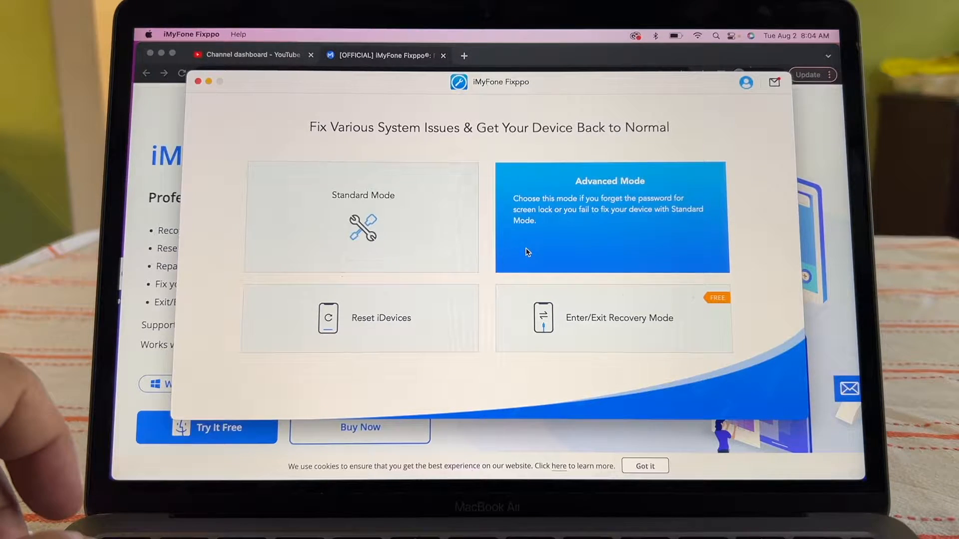
mouse_move(535, 223)
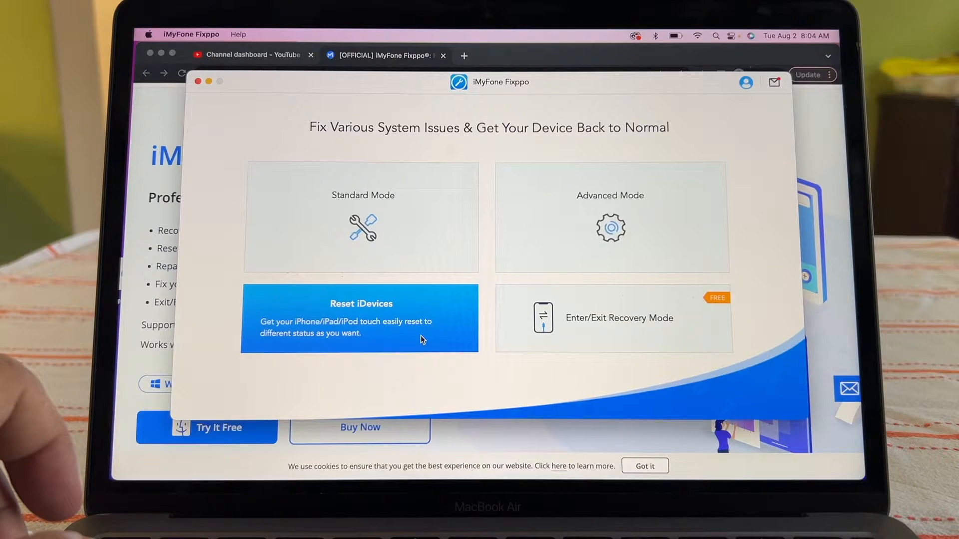
mouse_move(415, 337)
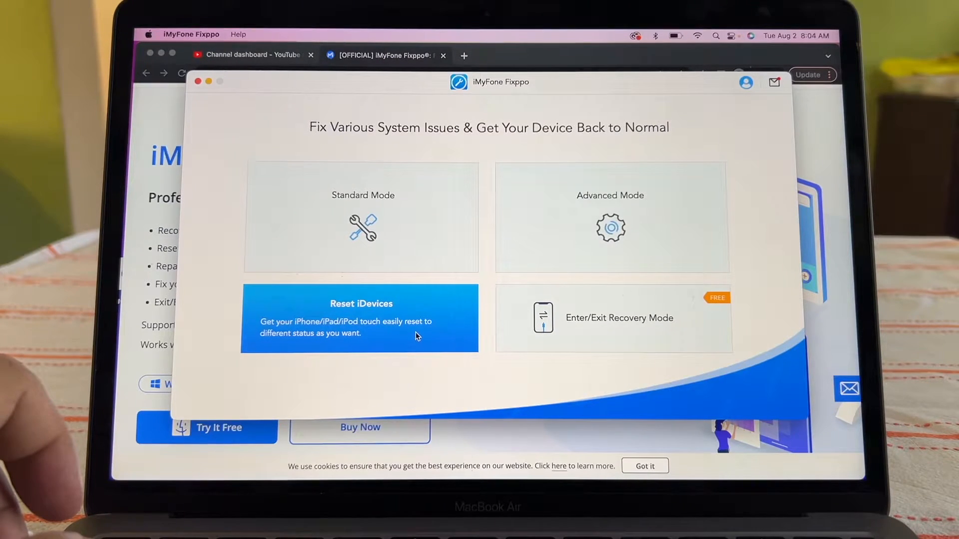
mouse_move(434, 329)
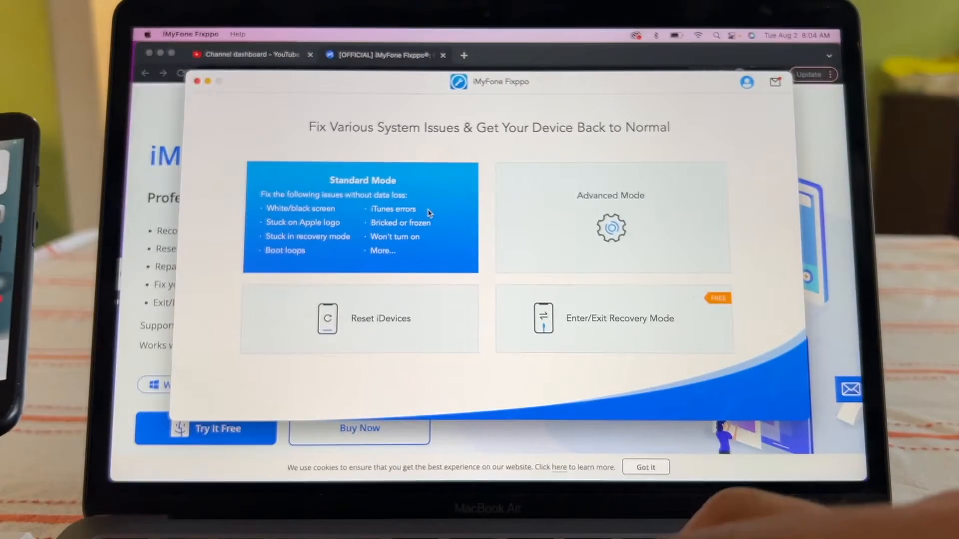
mouse_move(392, 233)
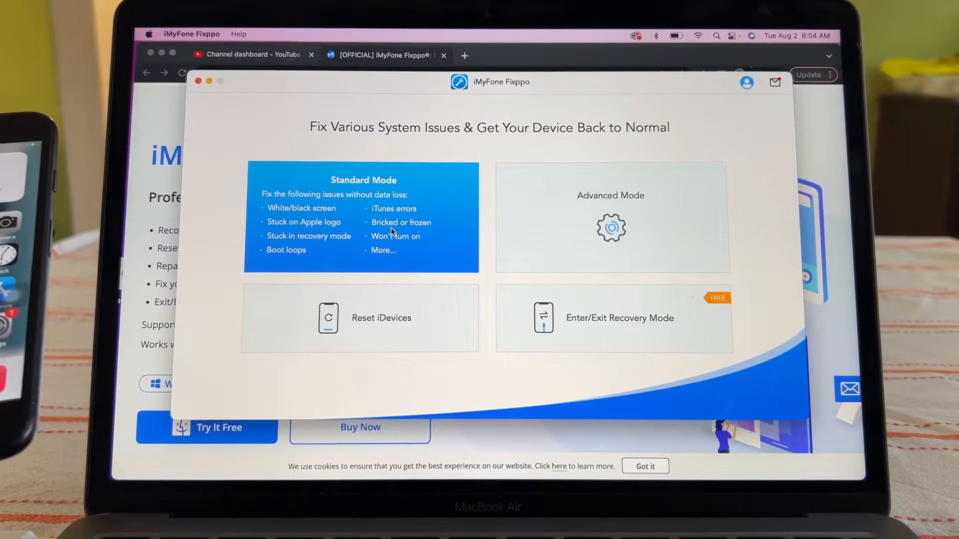
left_click(362, 217)
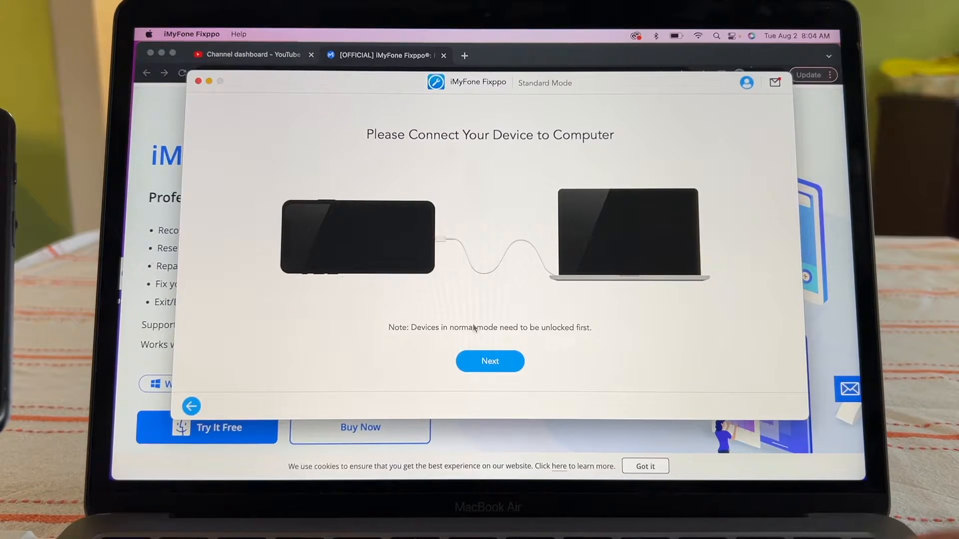
mouse_move(588, 331)
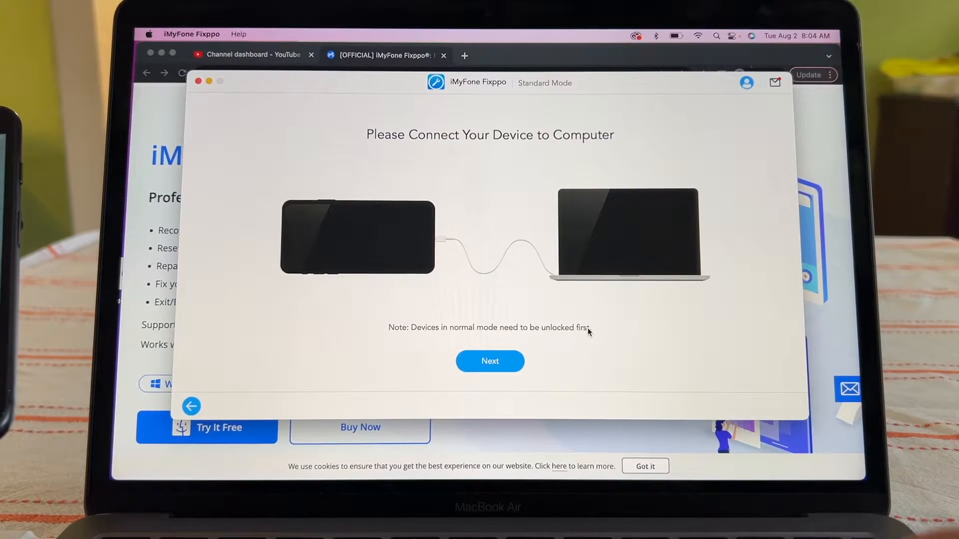
Step: Proceed past device connection and download firmware 15.6 for the iPhone 7 (Global)
left_click(489, 361)
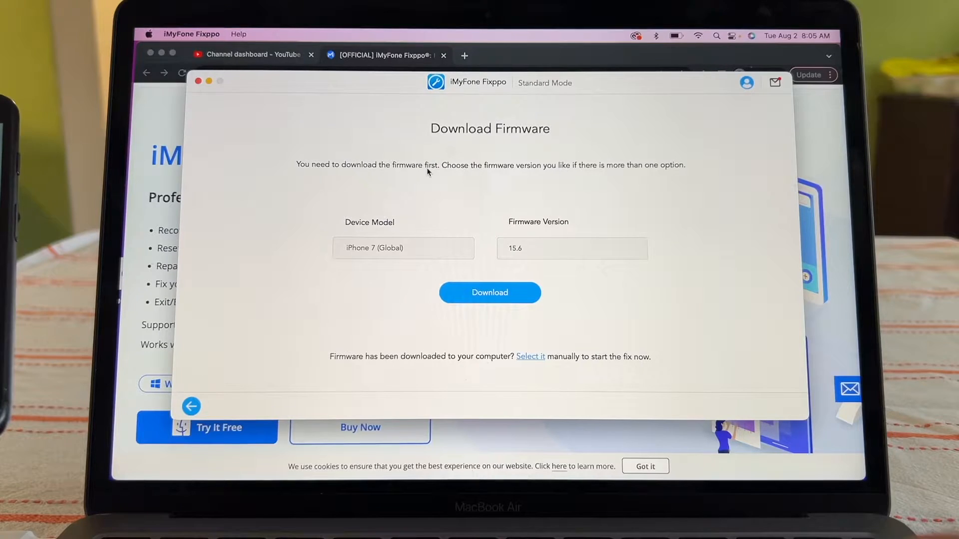
mouse_move(537, 176)
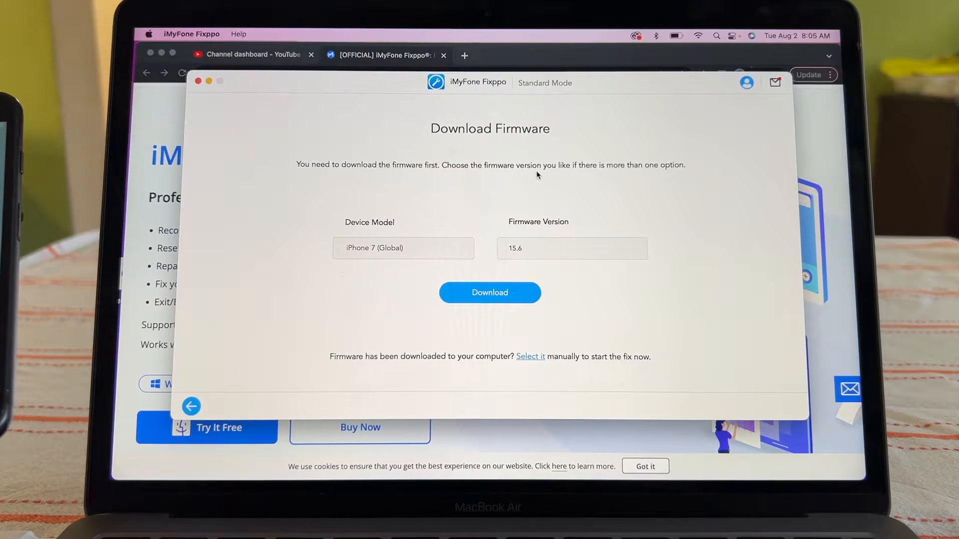
mouse_move(507, 196)
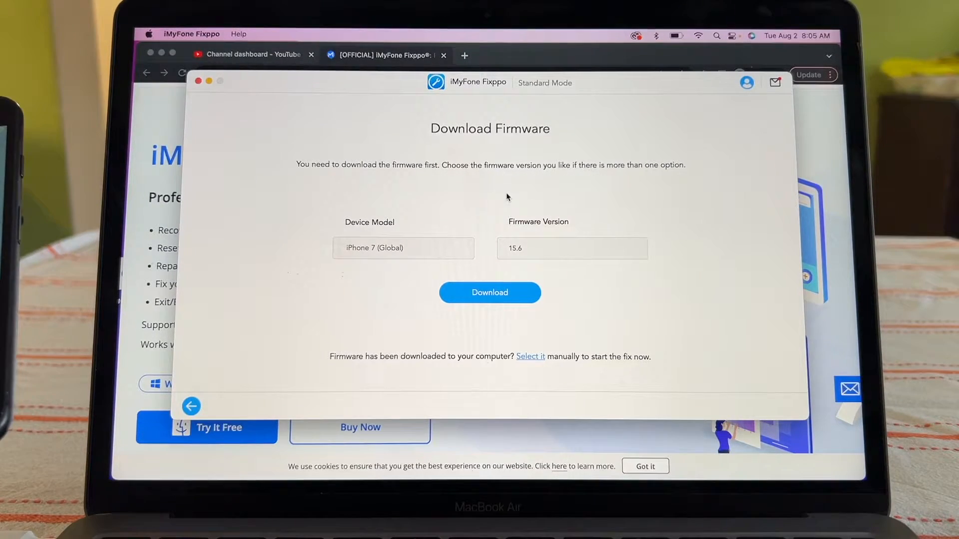
mouse_move(428, 315)
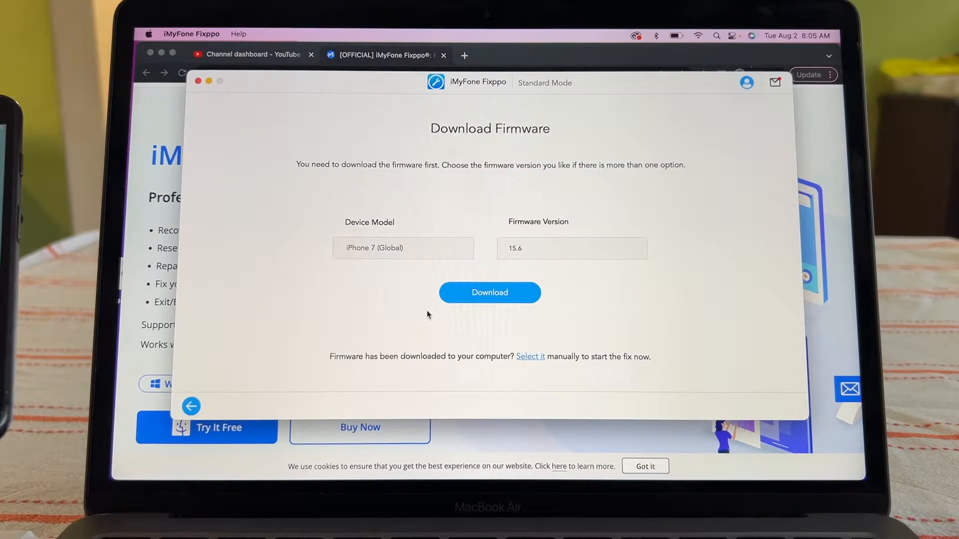
left_click(490, 293)
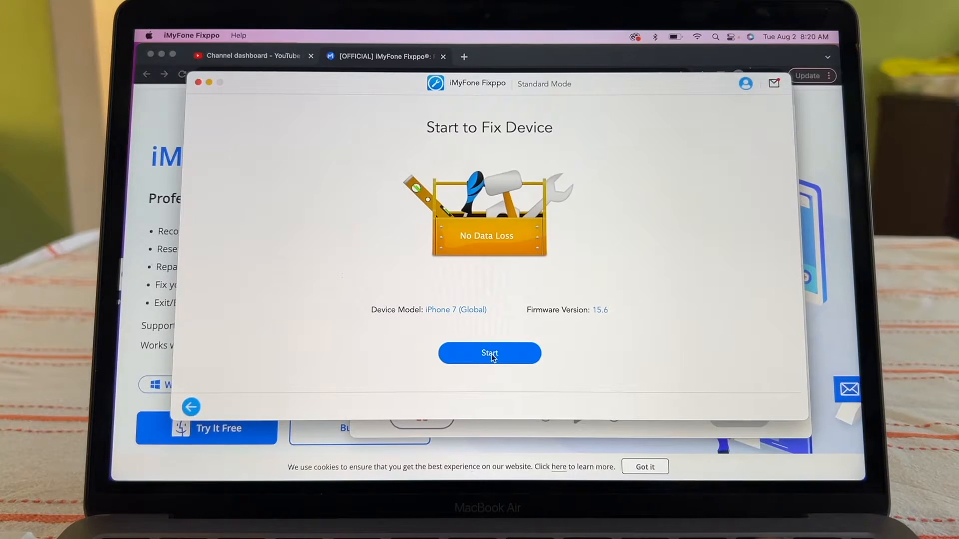
Step: Start the fix and show the iPhone 7/7 Plus Recovery Mode steps
left_click(488, 354)
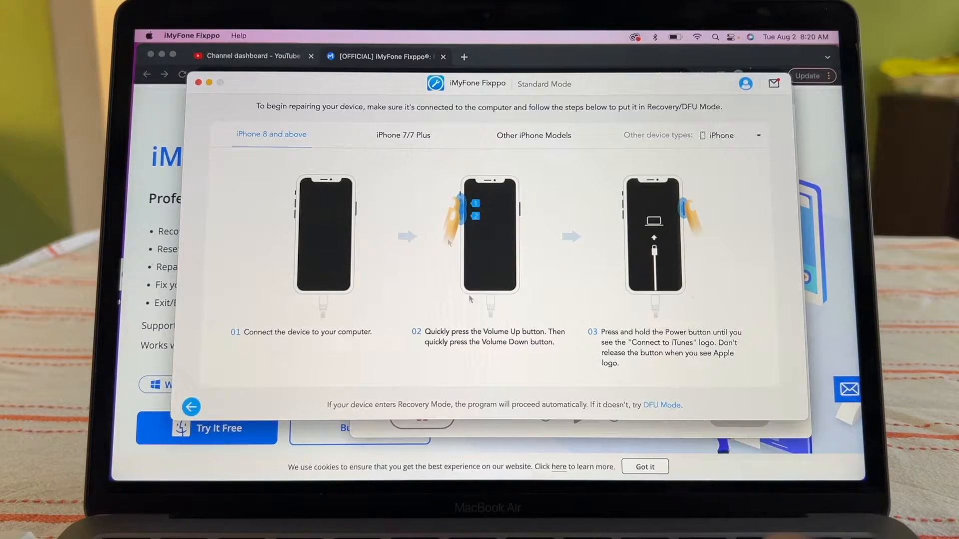
mouse_move(419, 124)
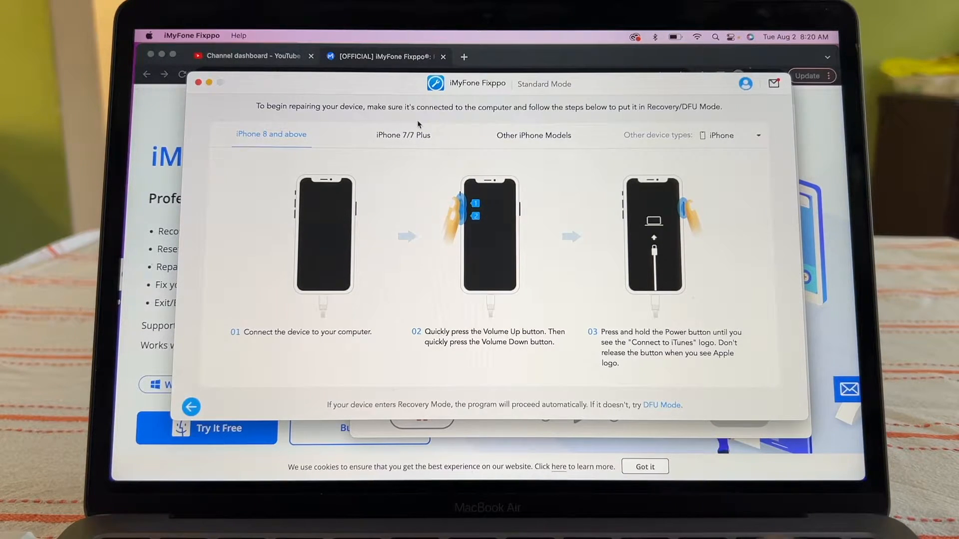
mouse_move(600, 121)
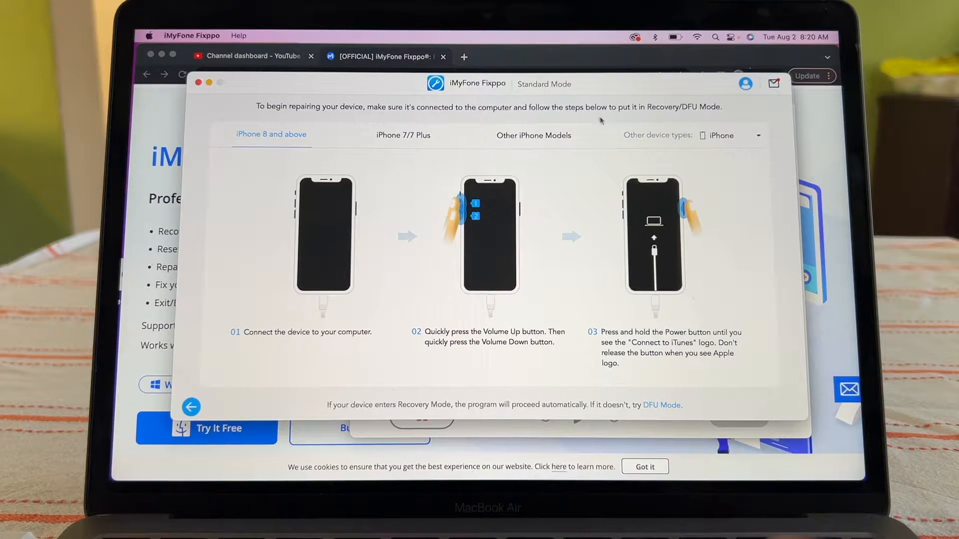
mouse_move(702, 112)
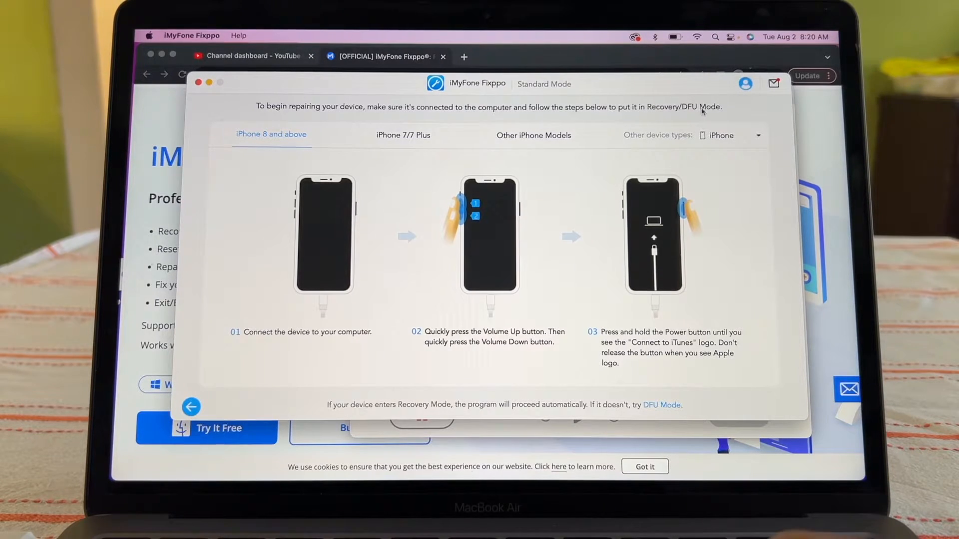
left_click(403, 135)
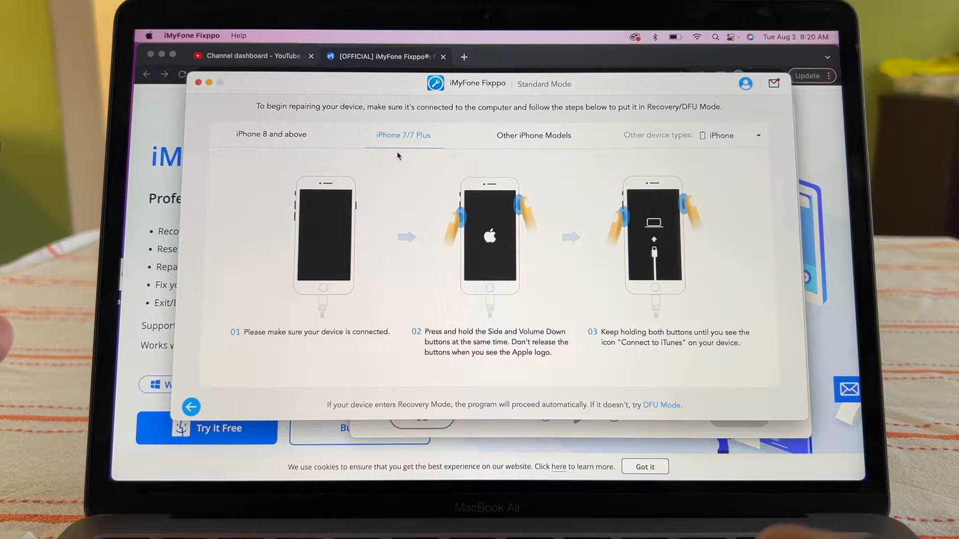